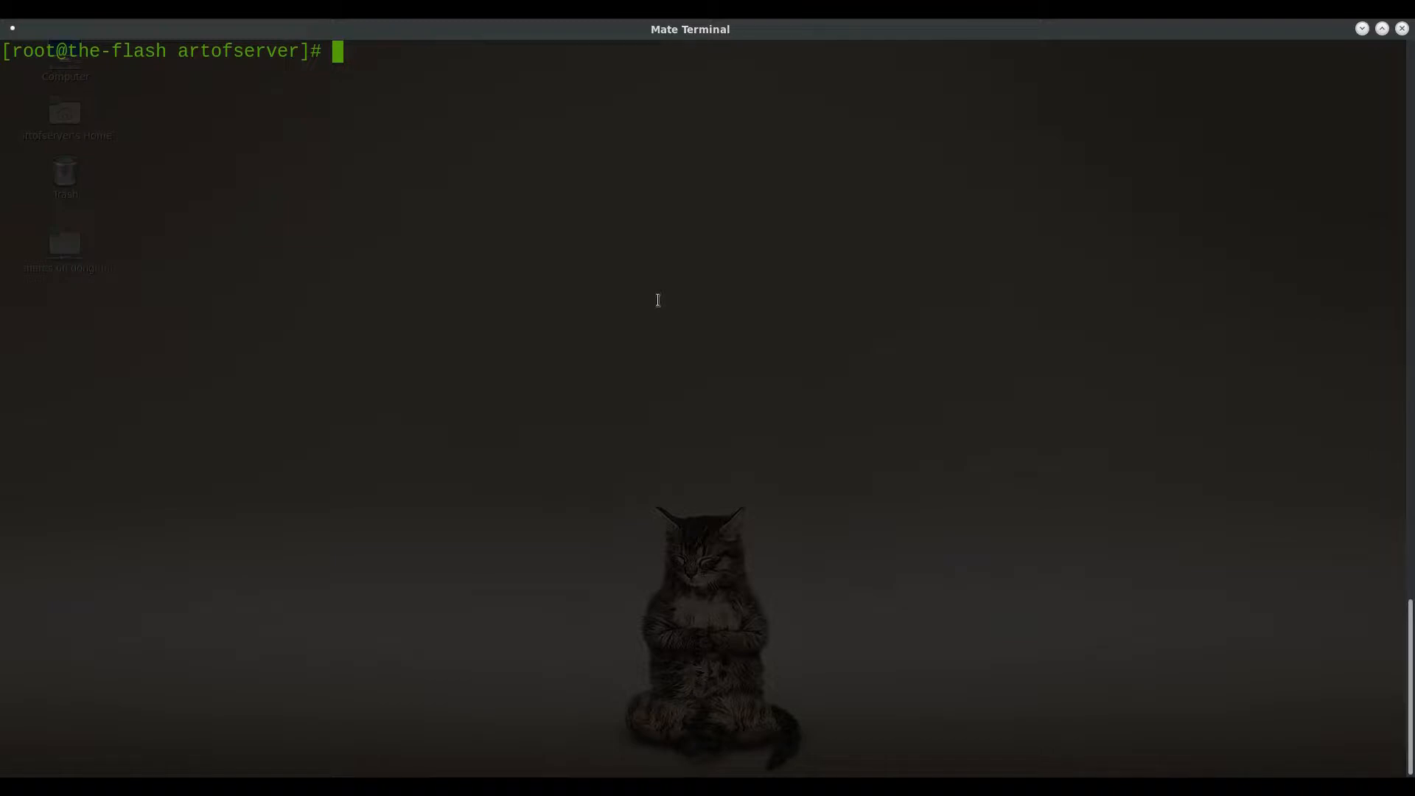
# Step: Run sas2flash -list to show the SAS9205-8e controller's firmware, BIOS and UEFI versions
pyautogui.write('sas')
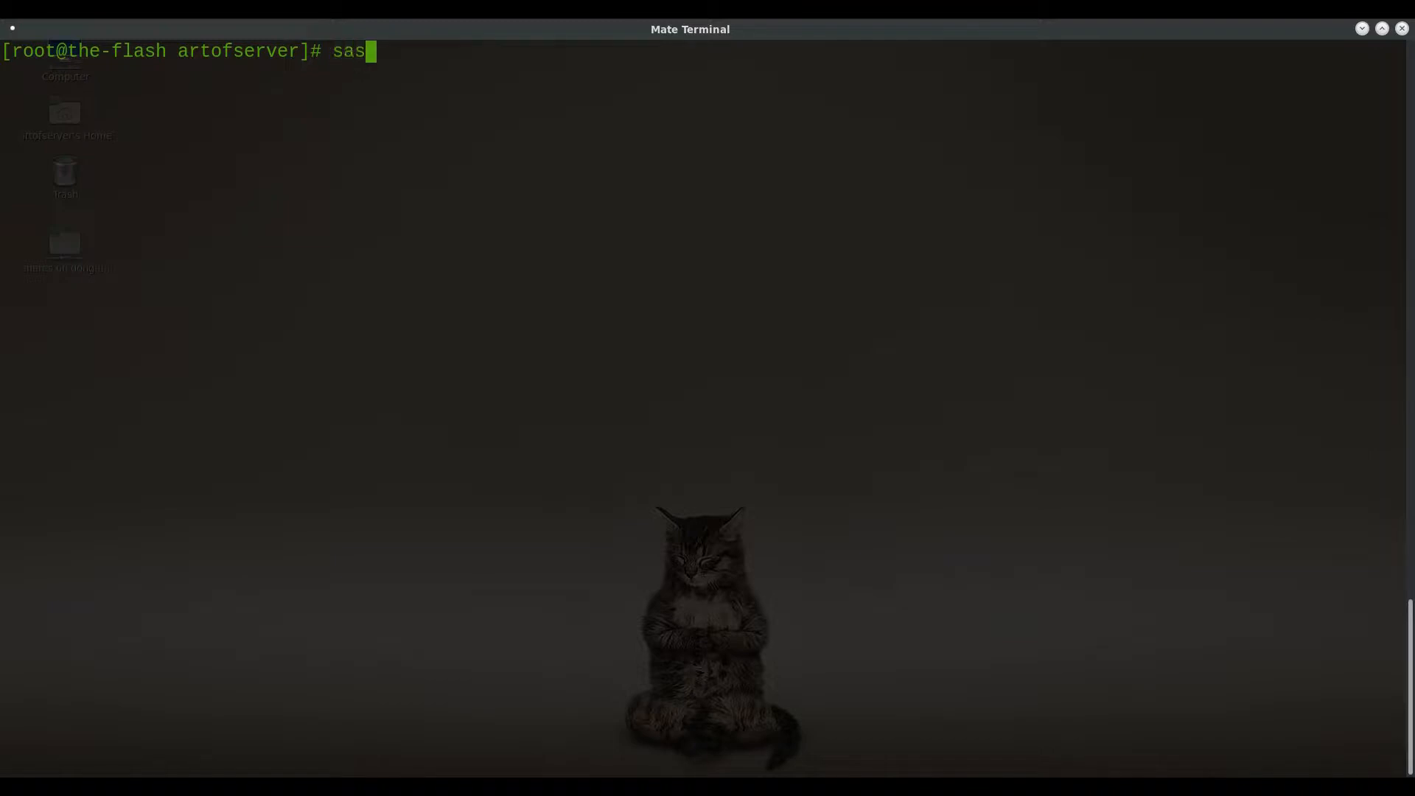
pyautogui.write('2flash -list')
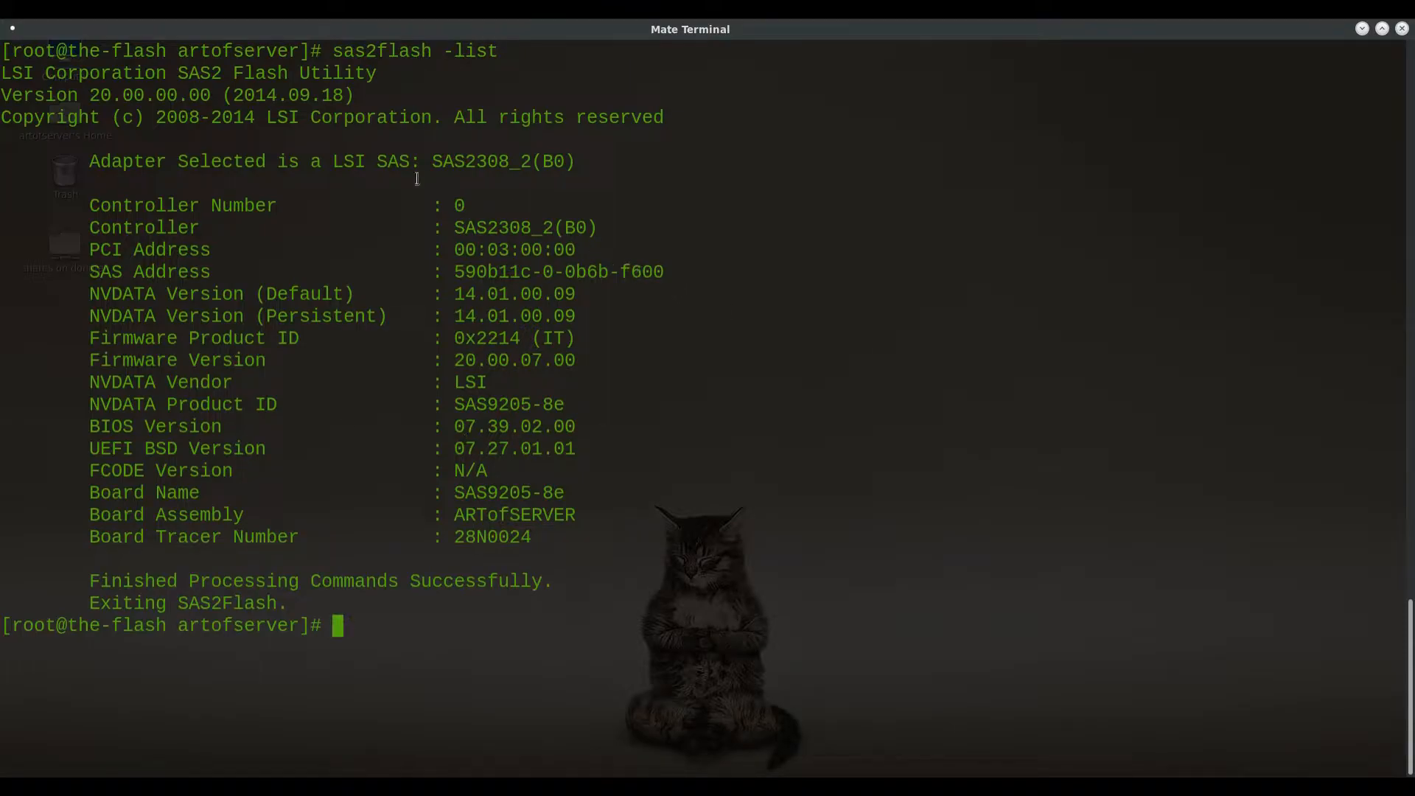
pyautogui.moveTo(530, 418)
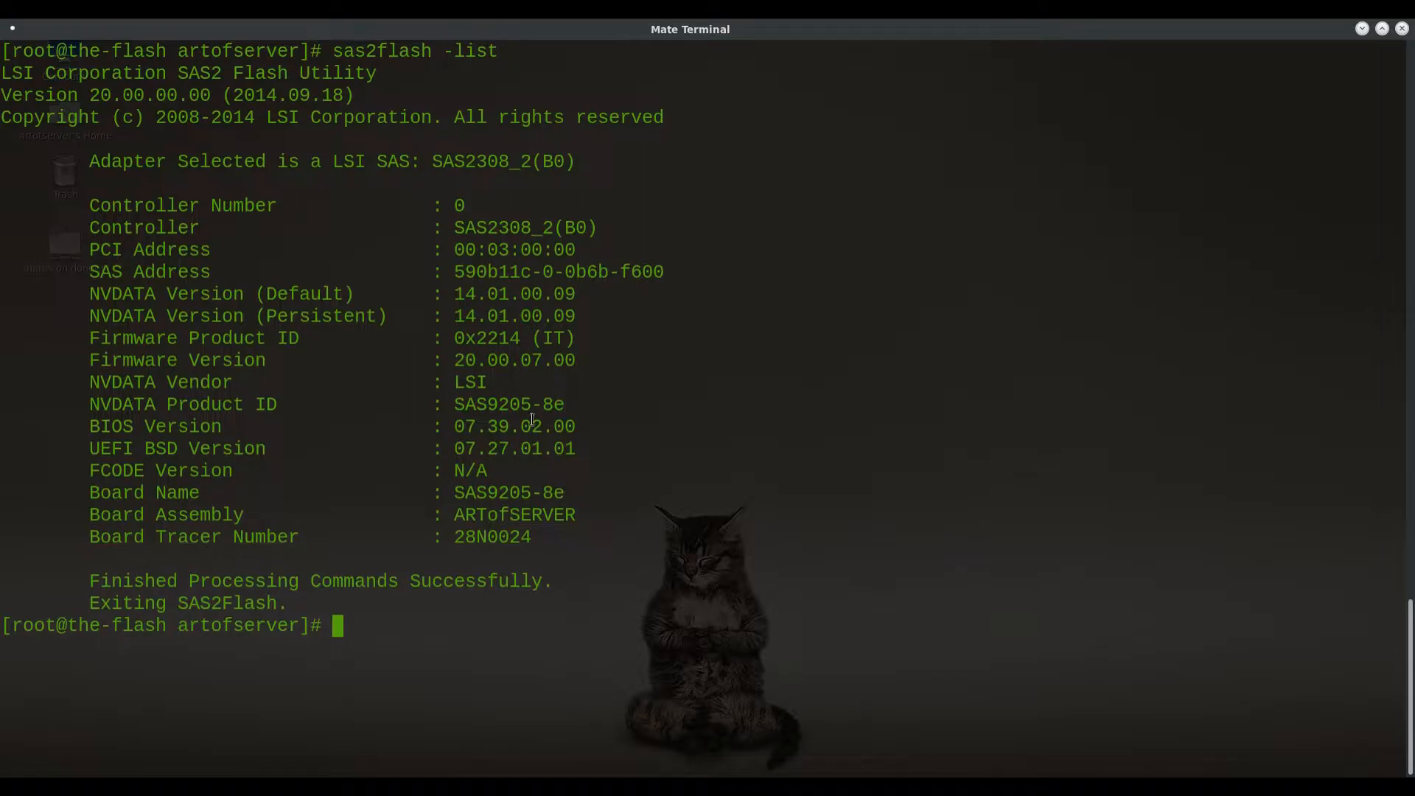
pyautogui.moveTo(455, 370)
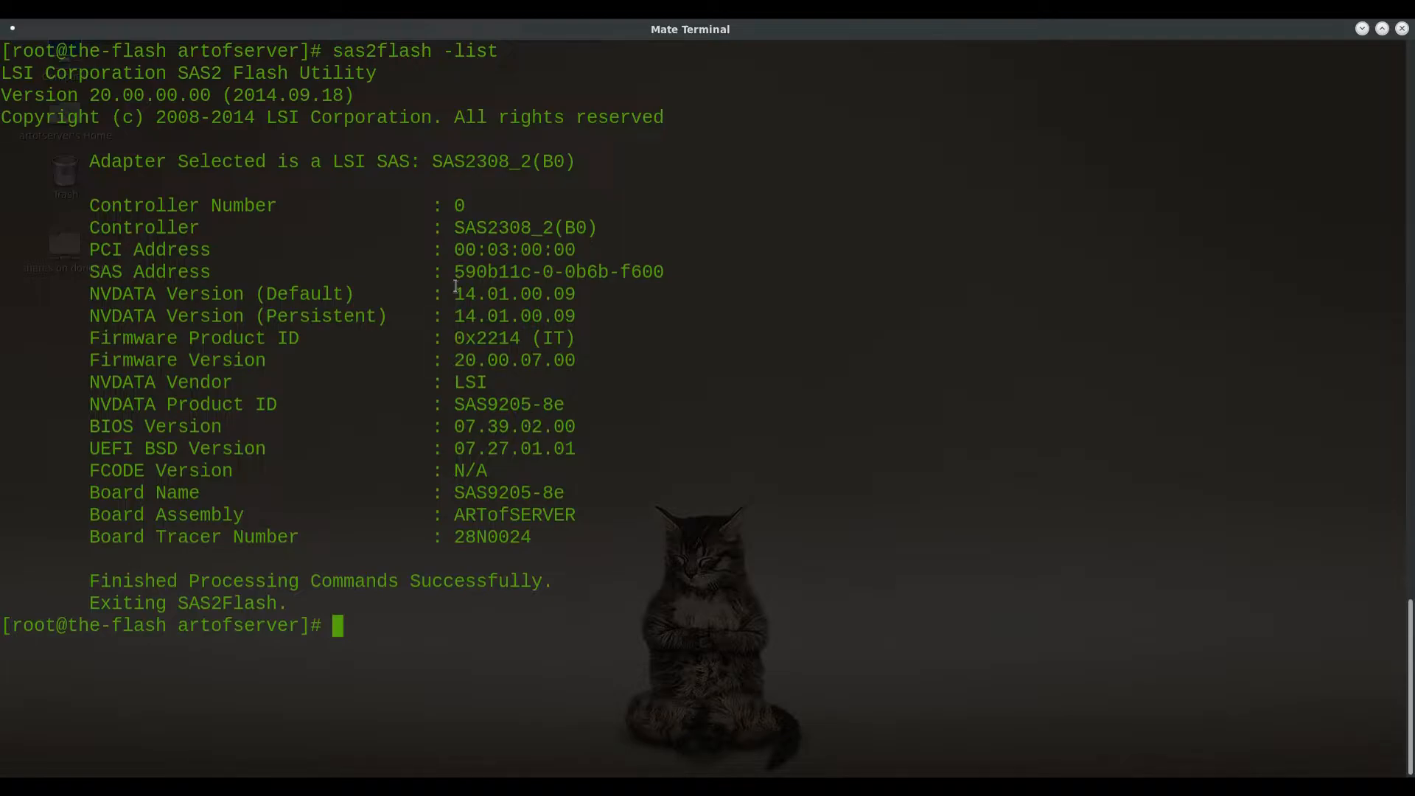
pyautogui.doubleClick(460, 338)
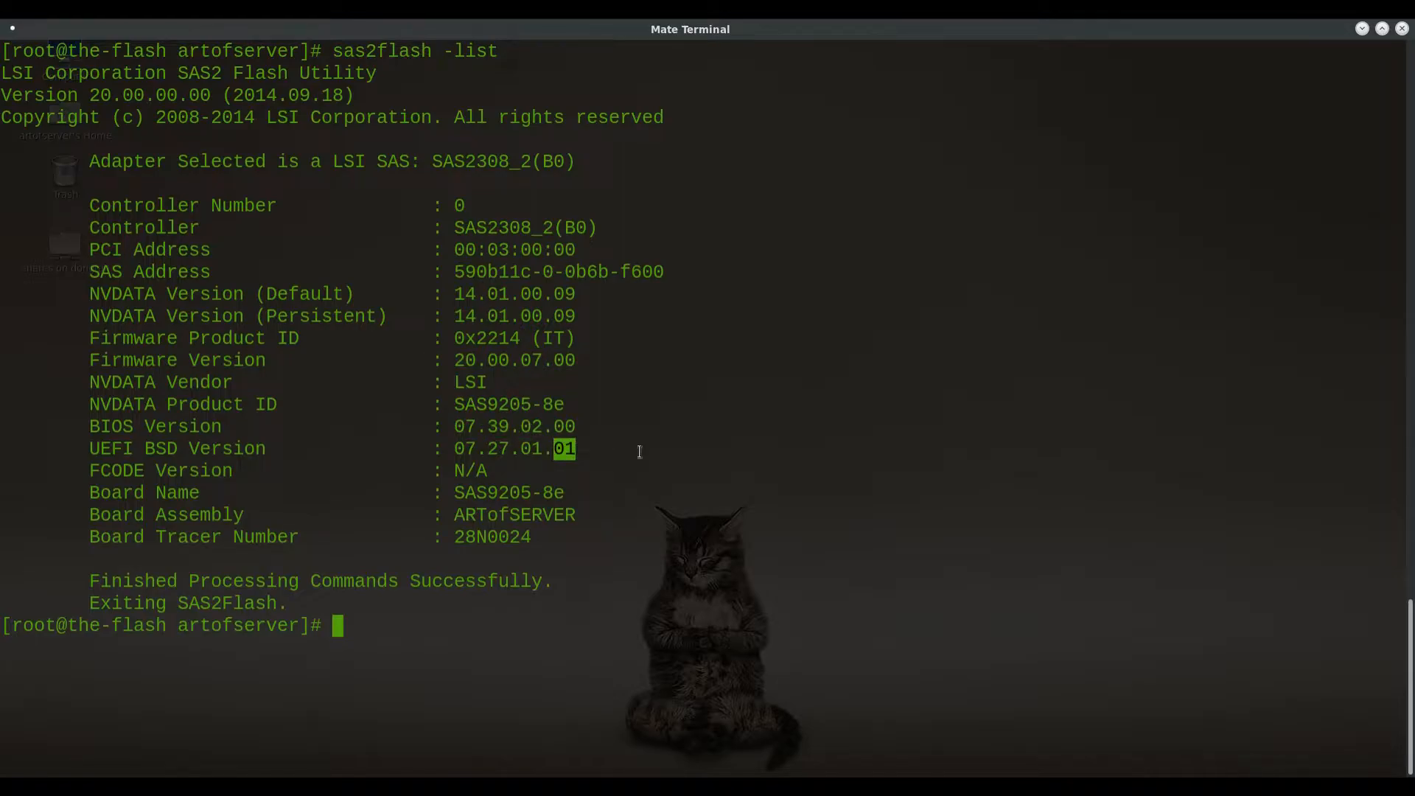
pyautogui.moveTo(415, 452)
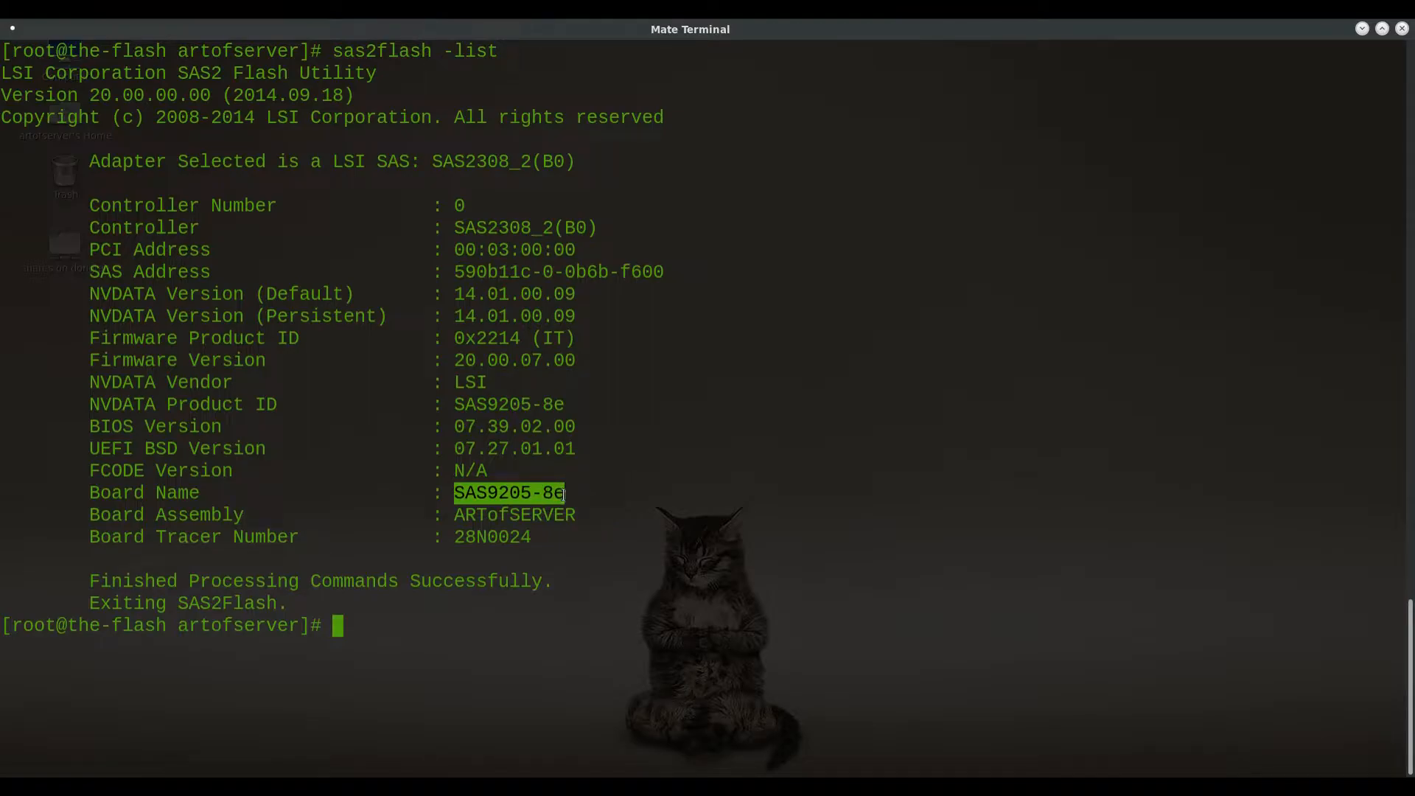
pyautogui.click(510, 492)
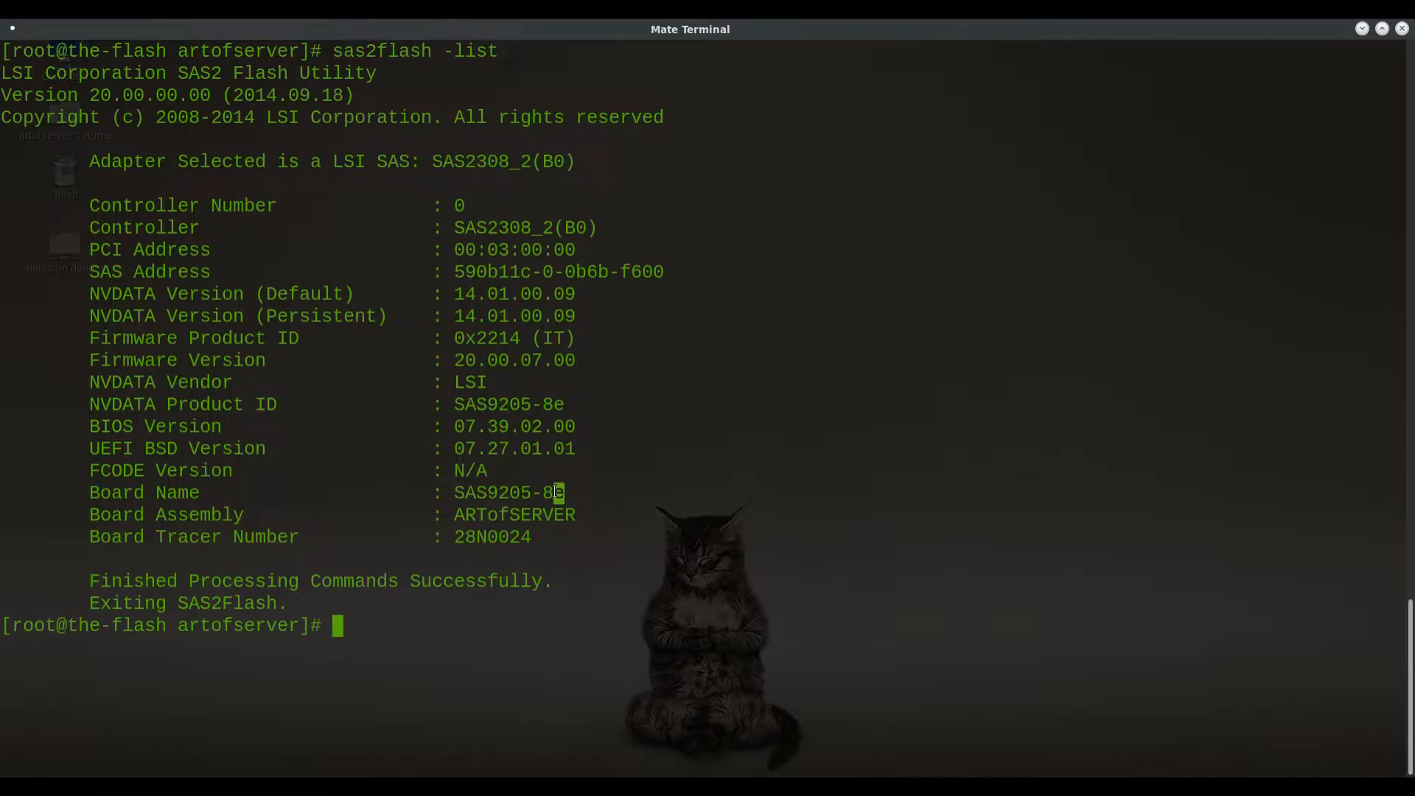
pyautogui.doubleClick(551, 492)
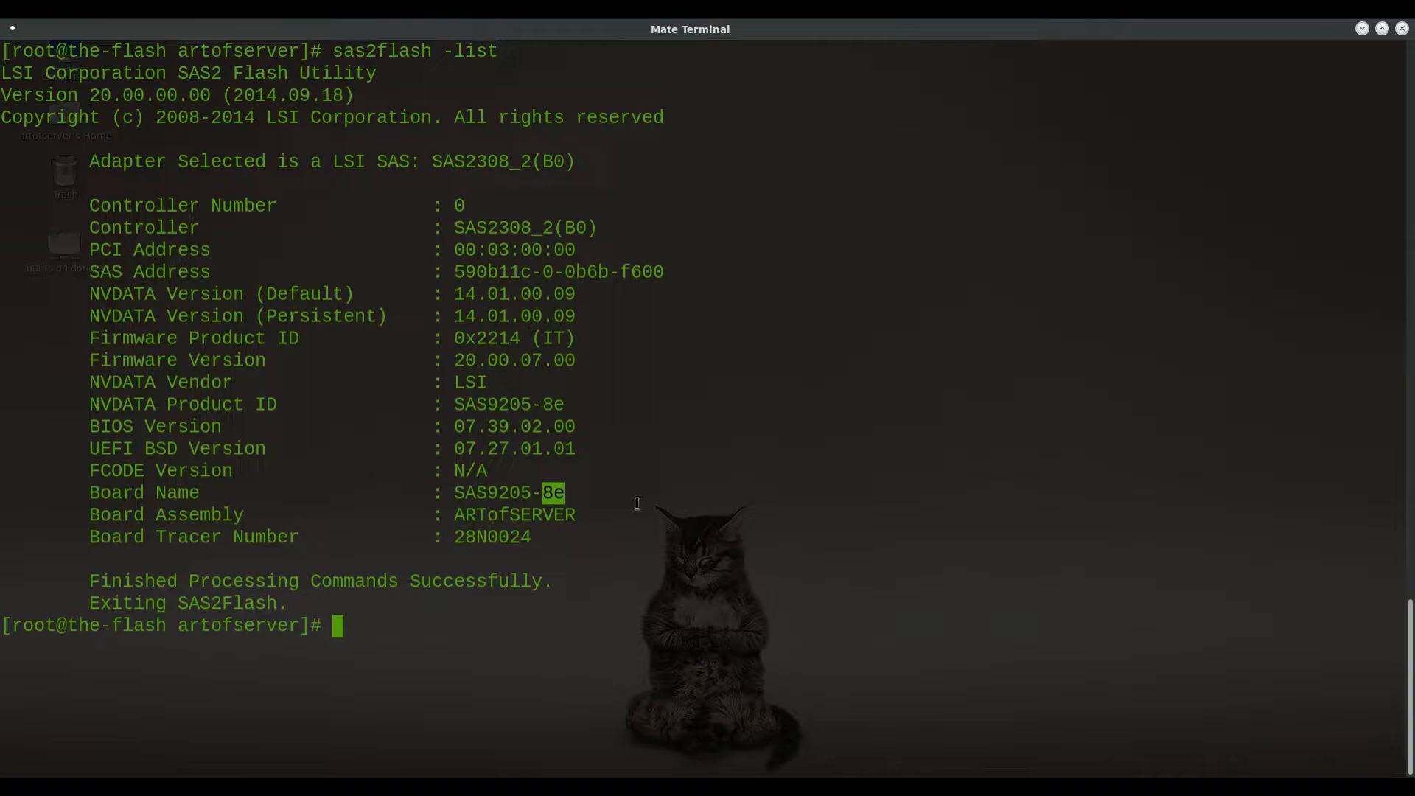
pyautogui.moveTo(595, 508)
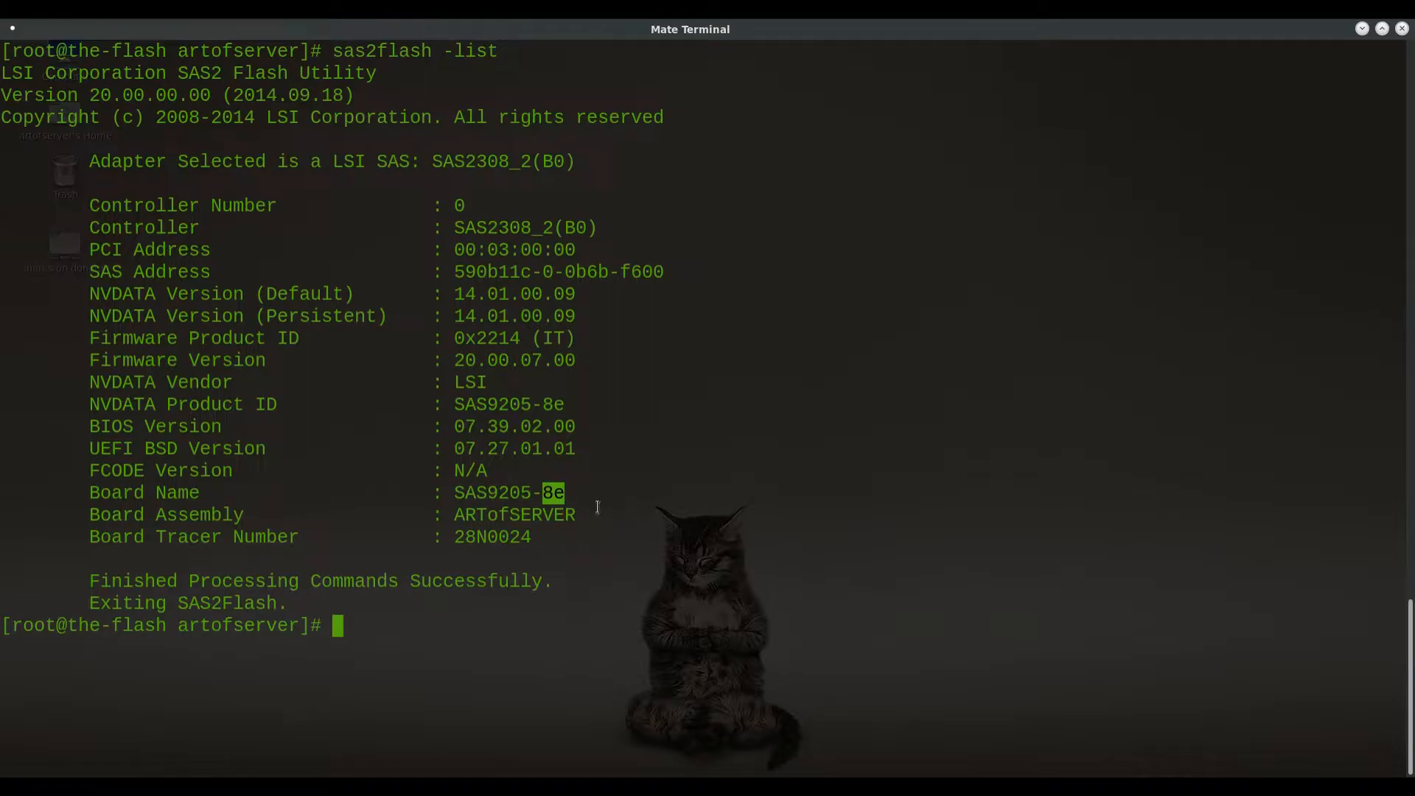
pyautogui.moveTo(624, 523)
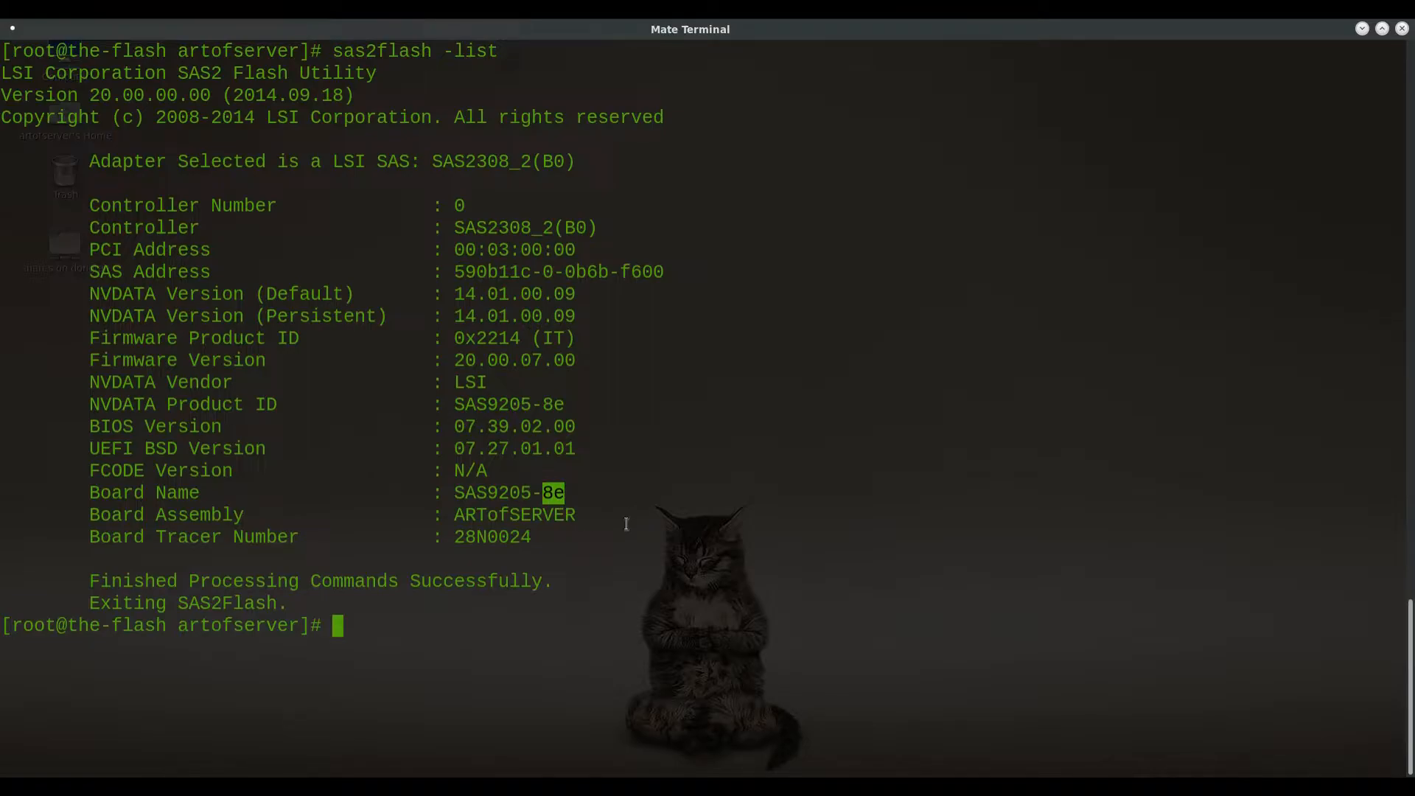
pyautogui.moveTo(582, 513)
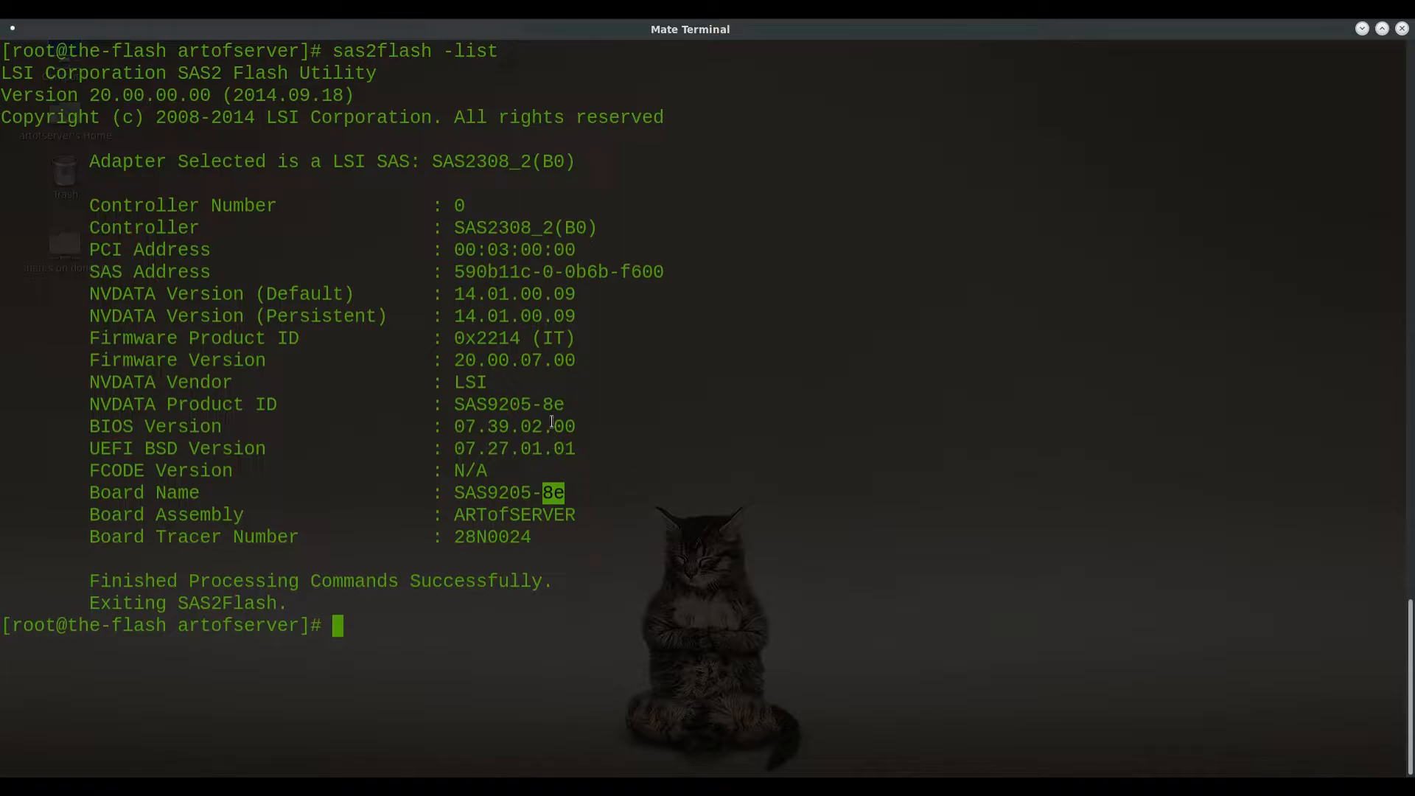
pyautogui.moveTo(633, 490)
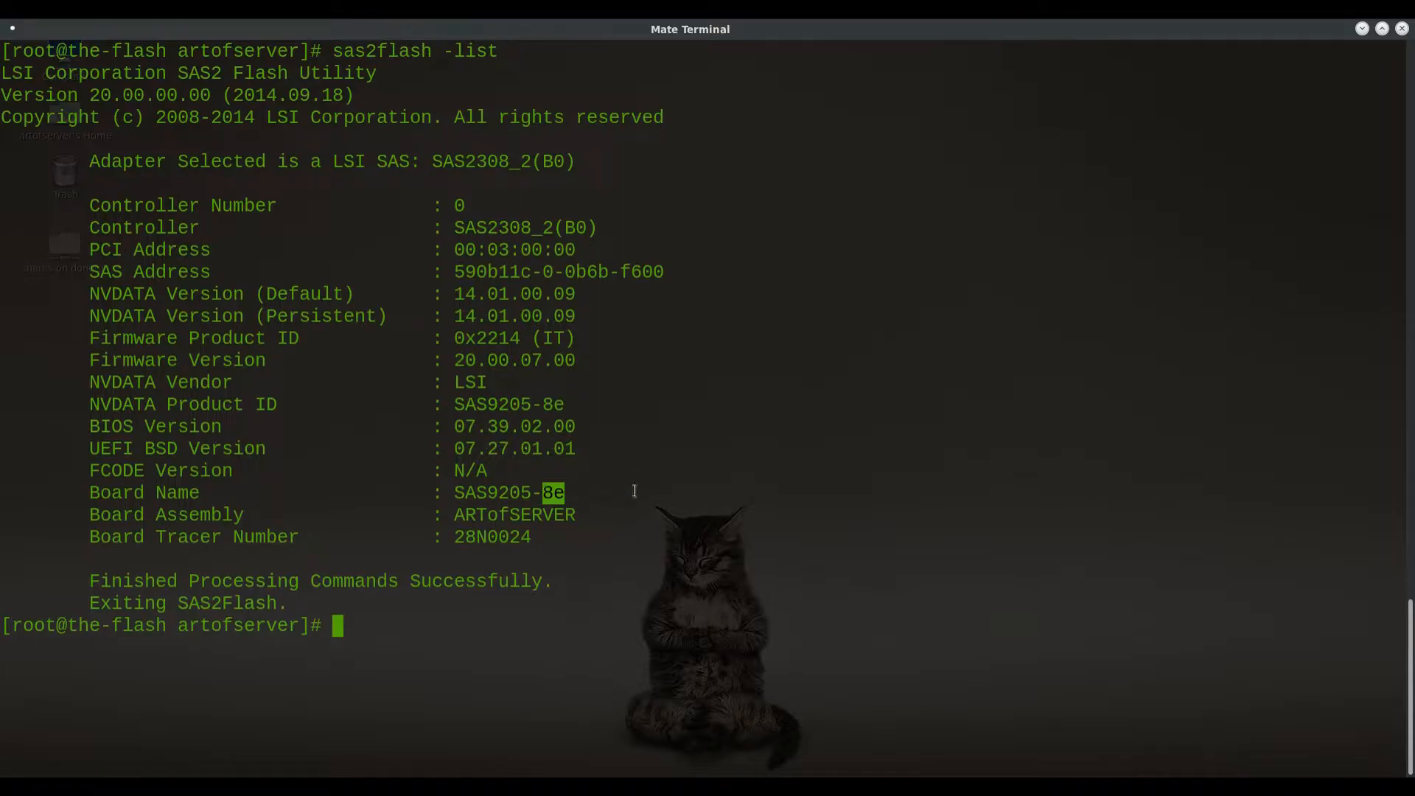
pyautogui.moveTo(581, 506)
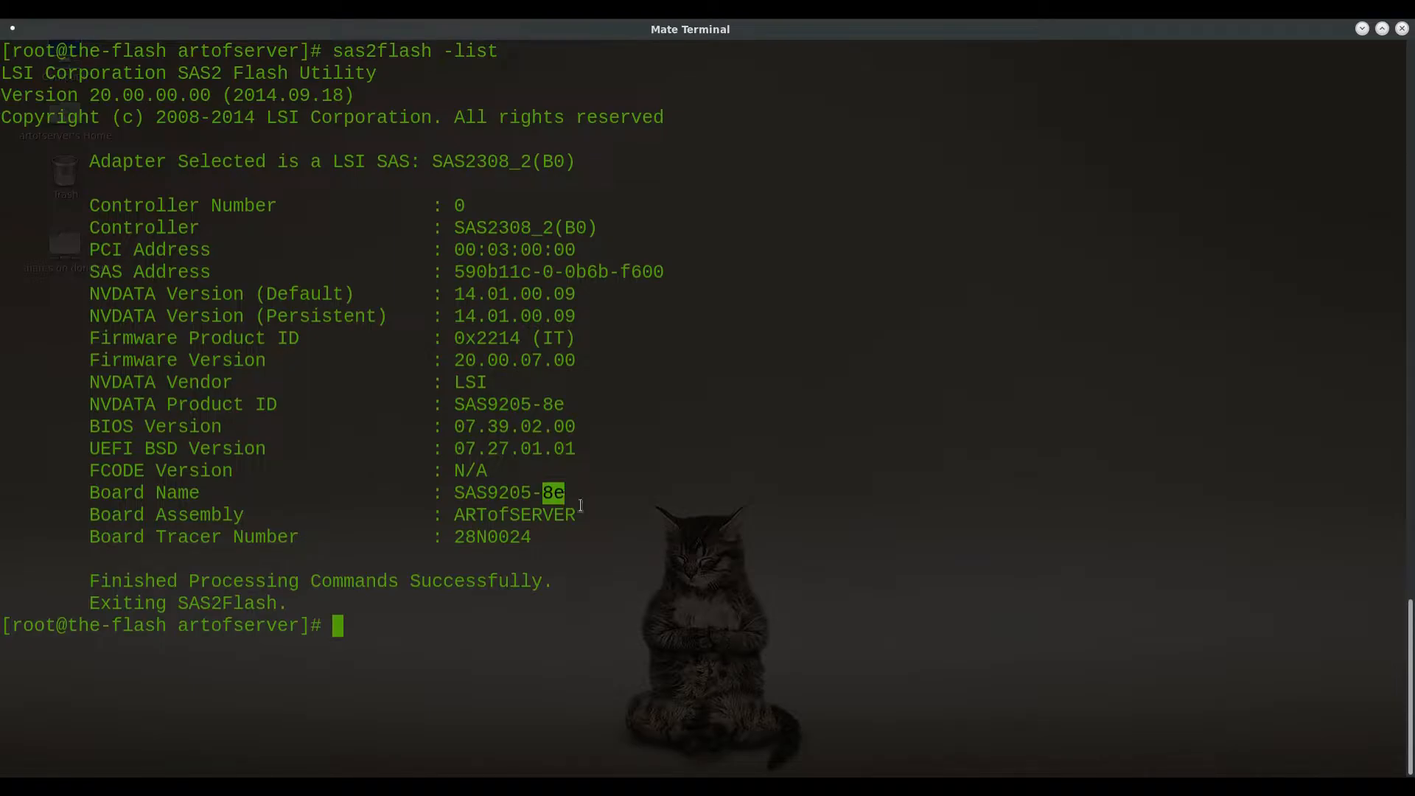
pyautogui.moveTo(712, 482)
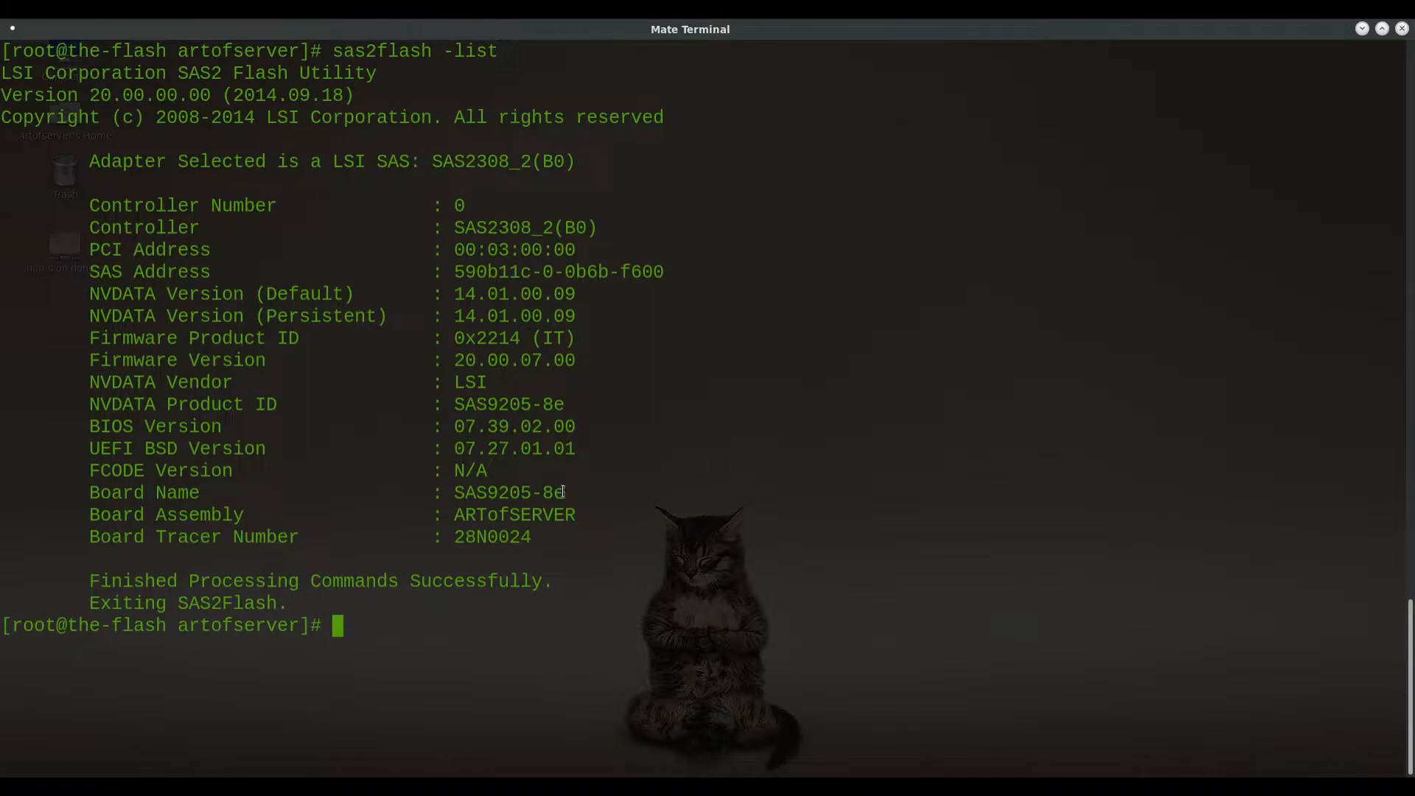
pyautogui.doubleClick(508, 492)
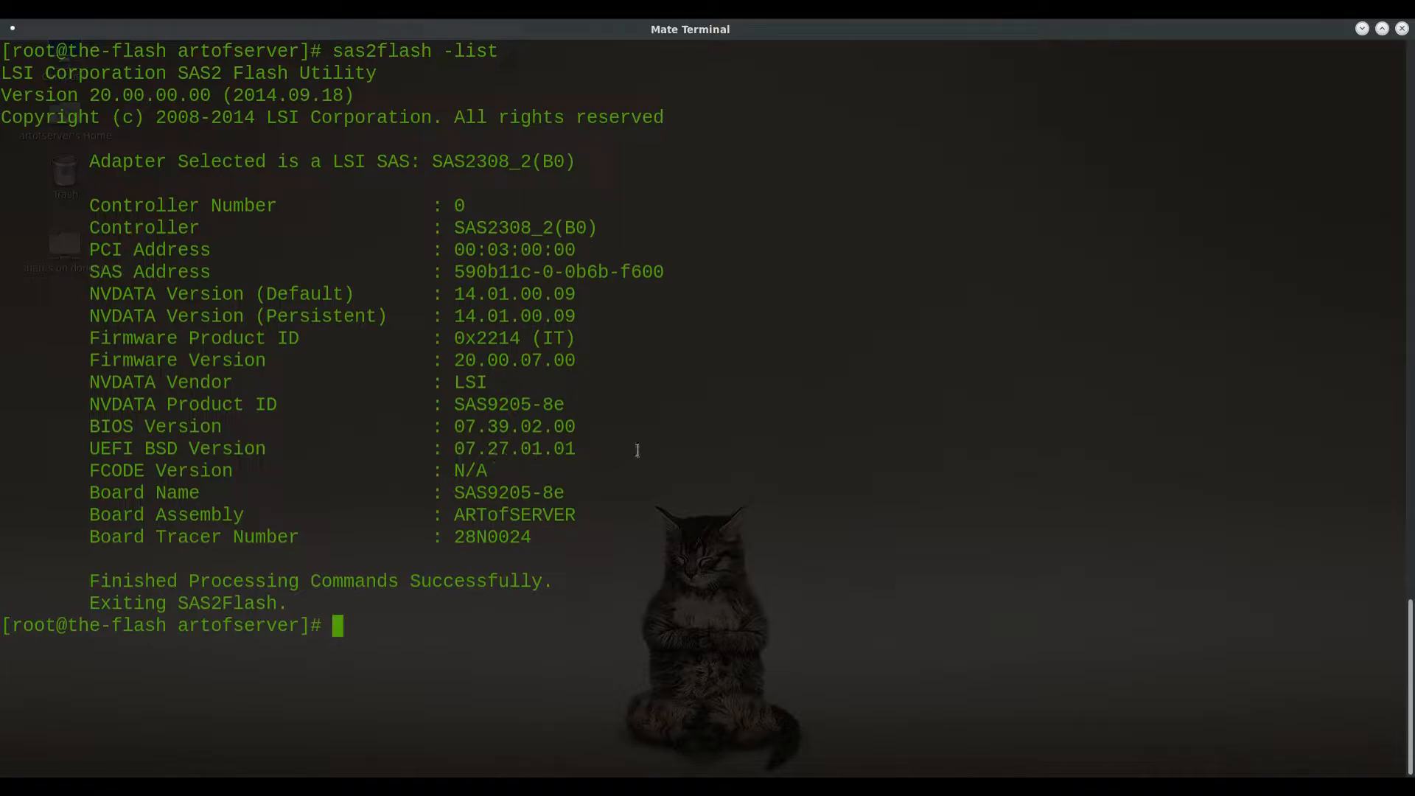
pyautogui.doubleClick(574, 227)
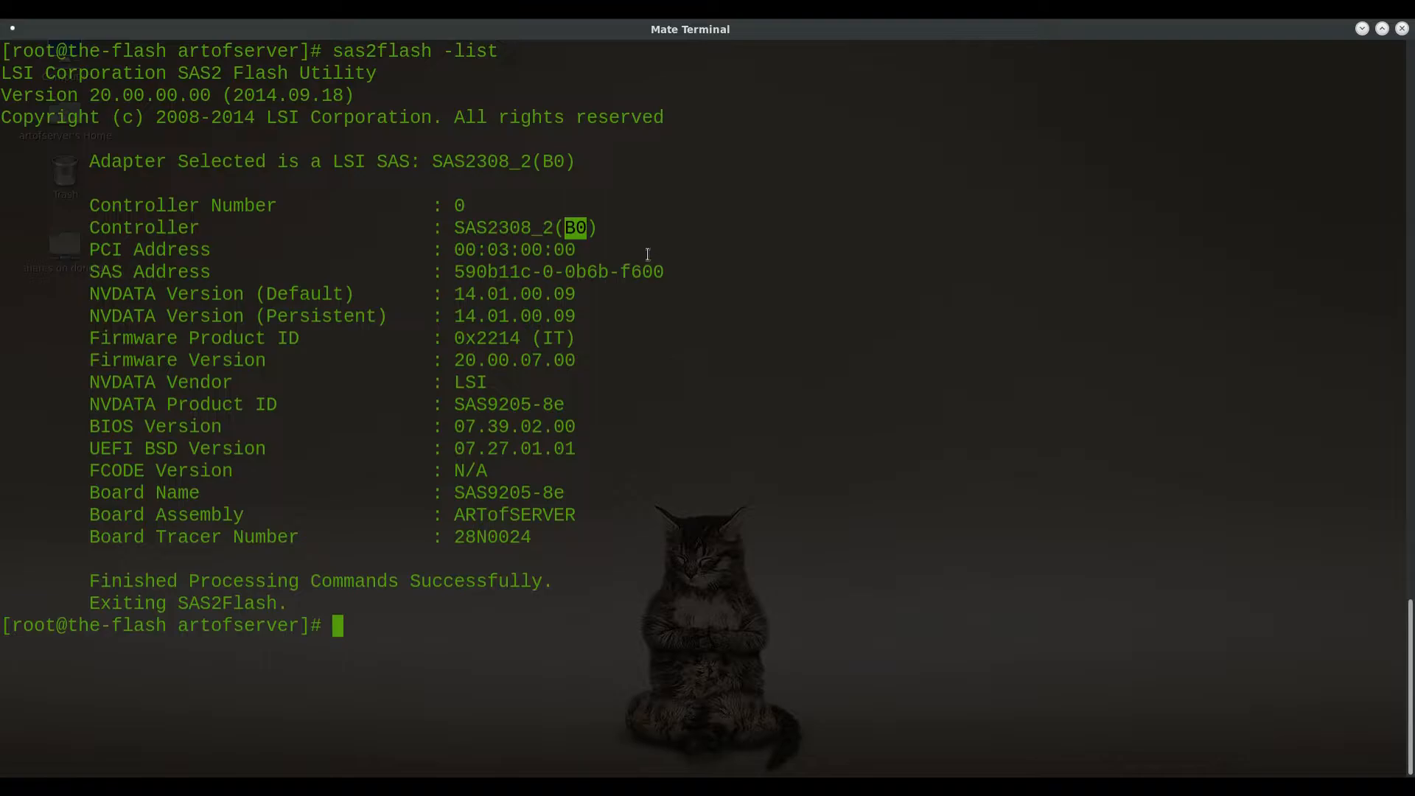
pyautogui.moveTo(760, 389)
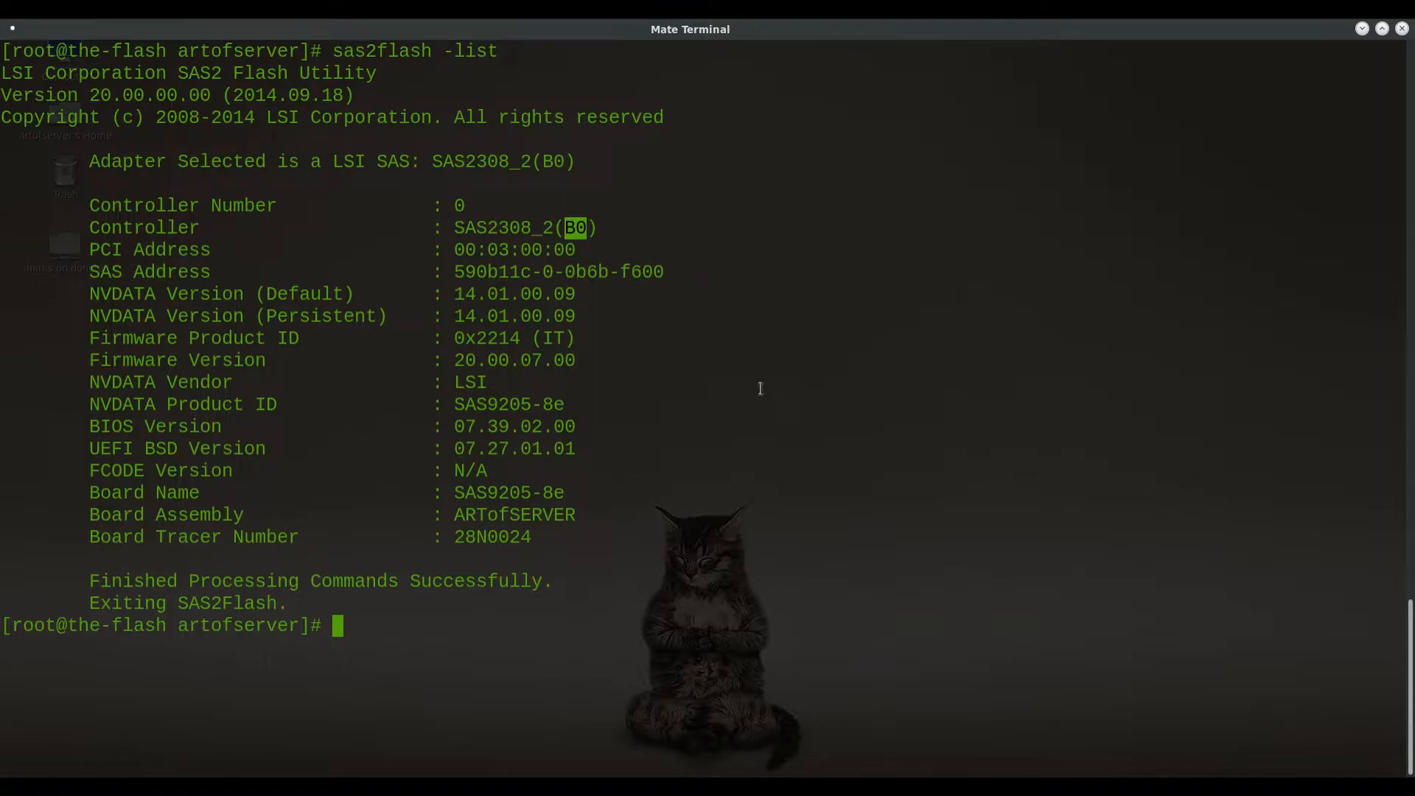
pyautogui.moveTo(665, 443)
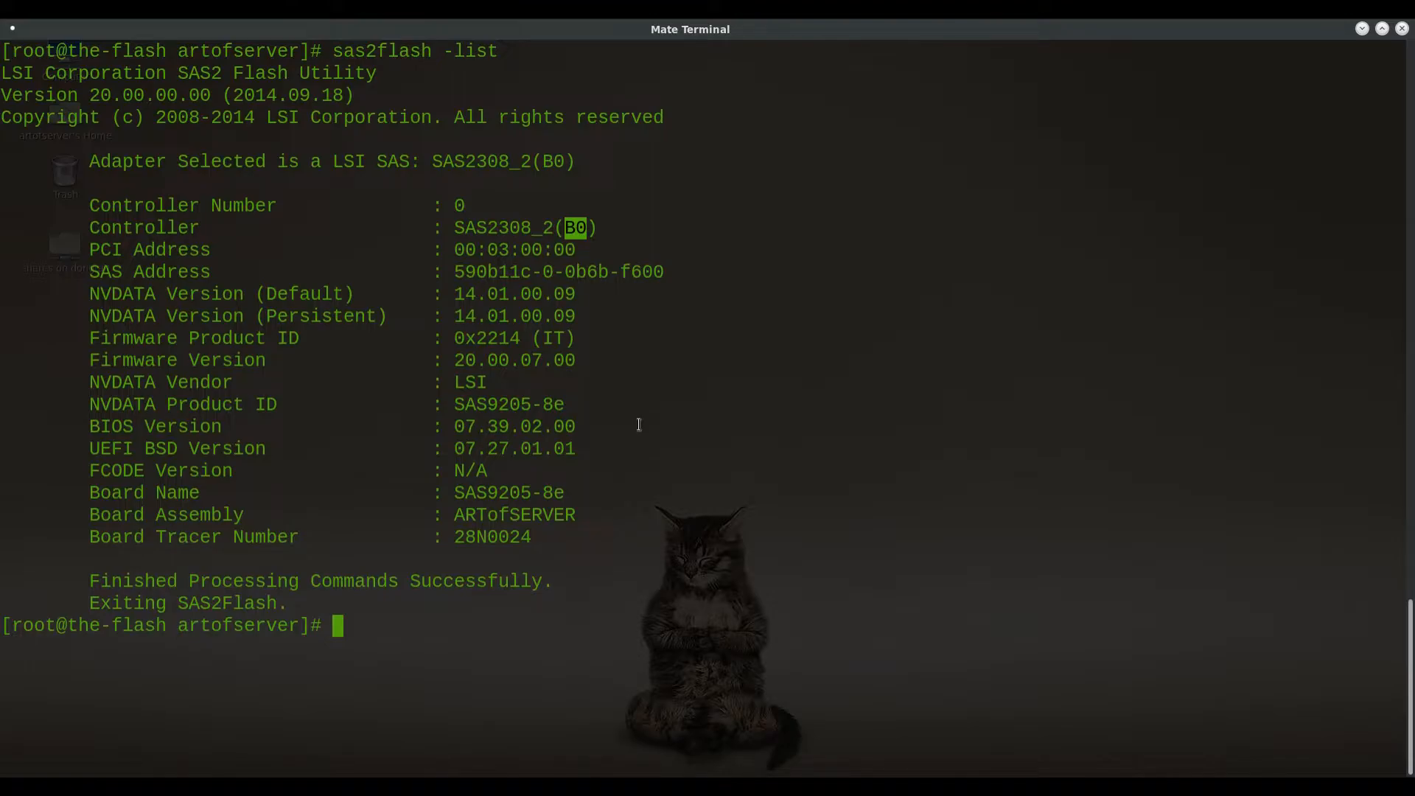
pyautogui.moveTo(504, 493)
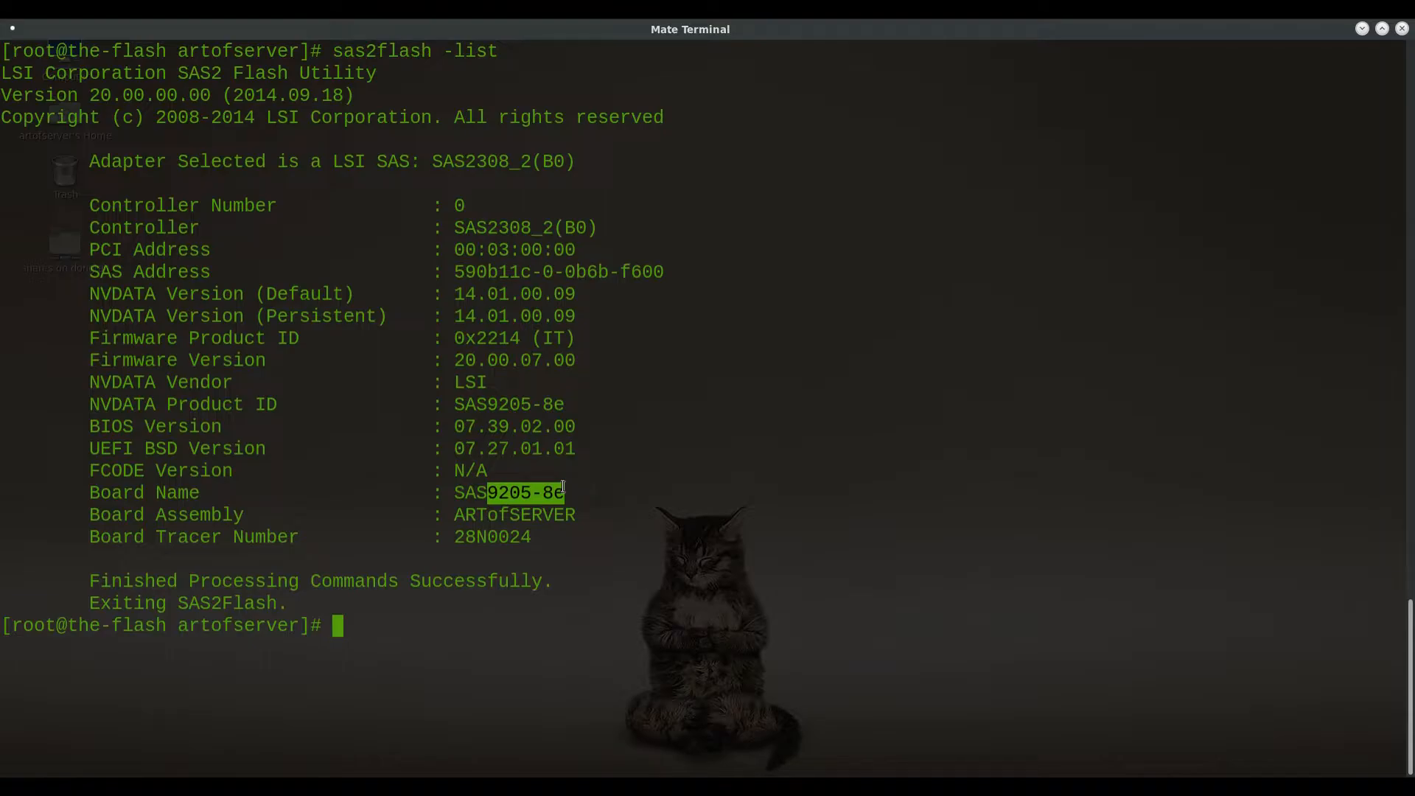
pyautogui.moveTo(595, 432)
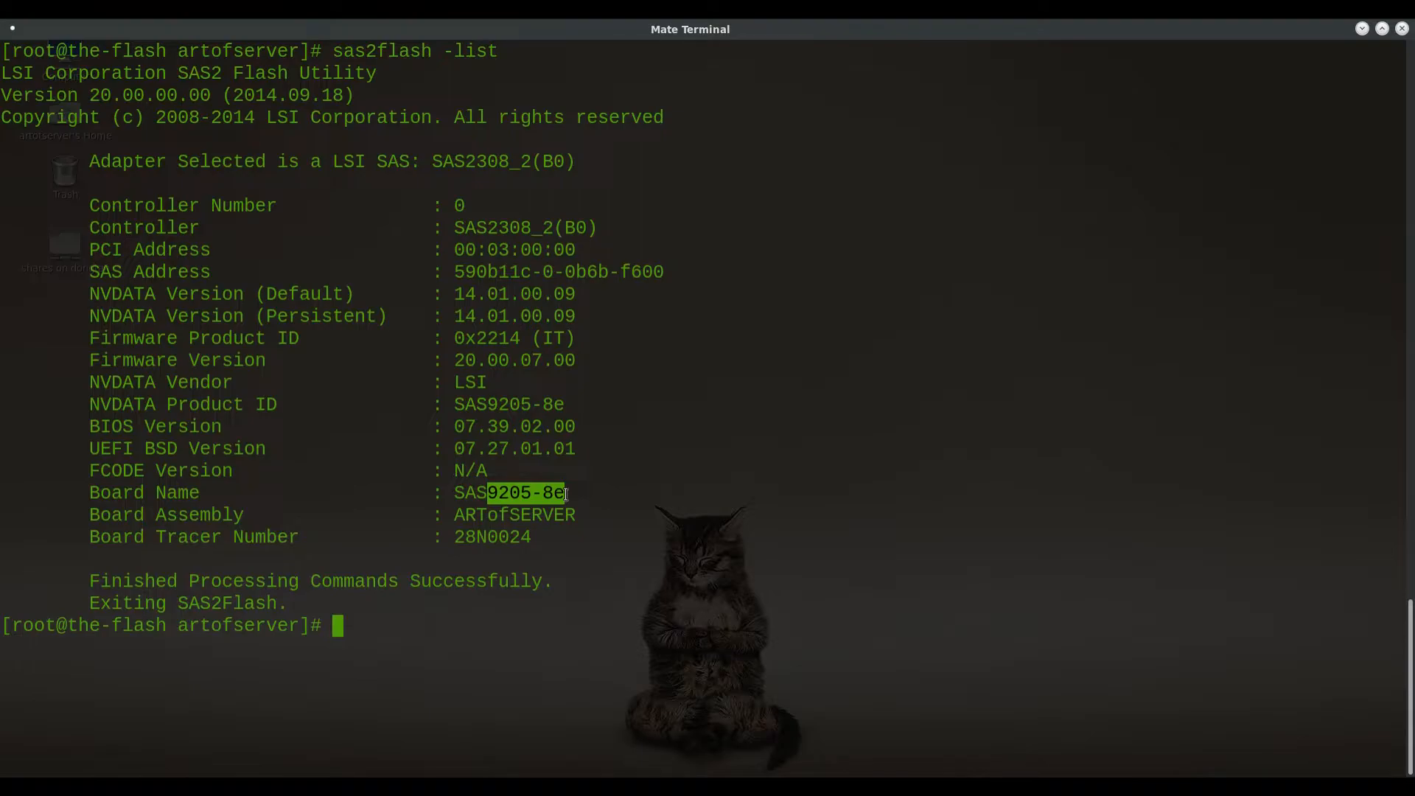
pyautogui.moveTo(619, 436)
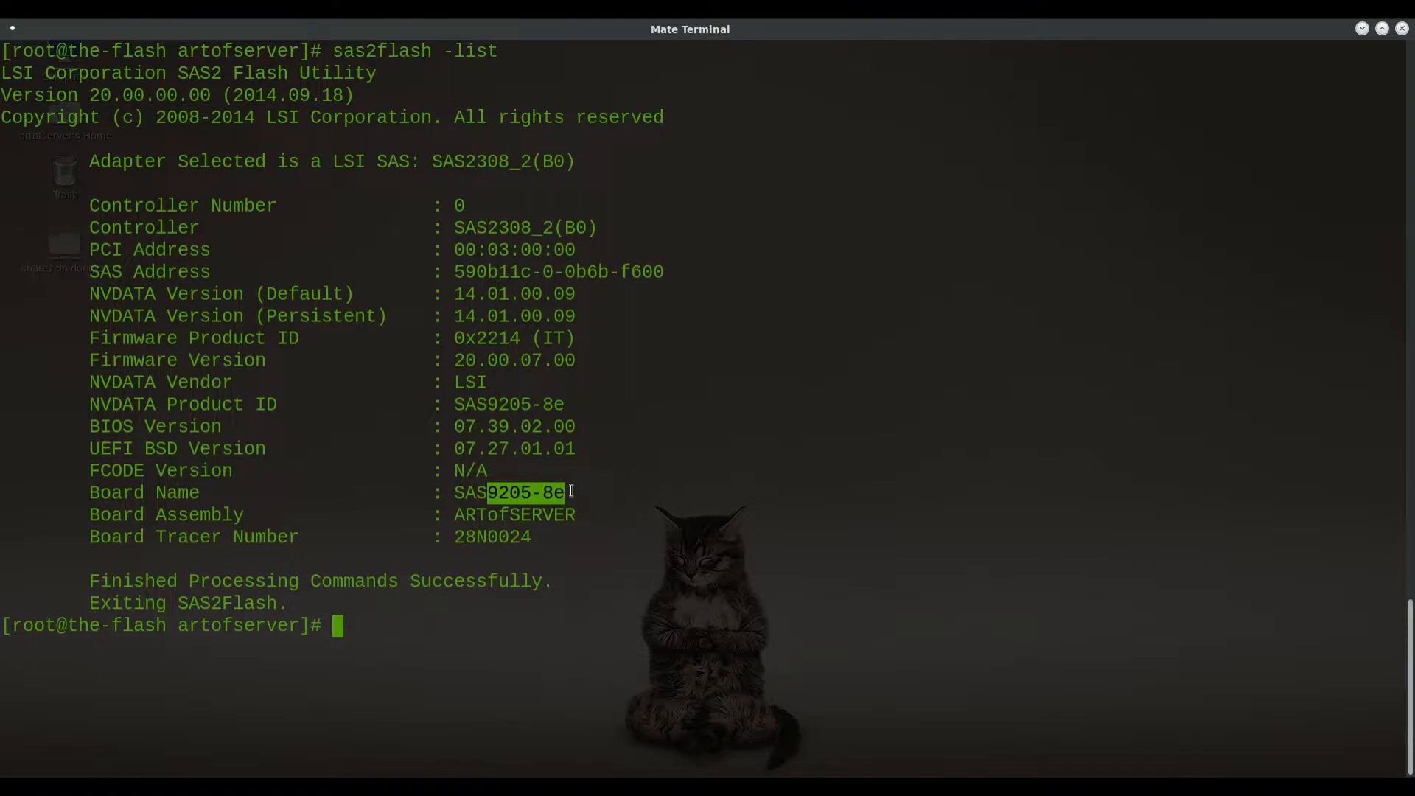
pyautogui.moveTo(578, 504)
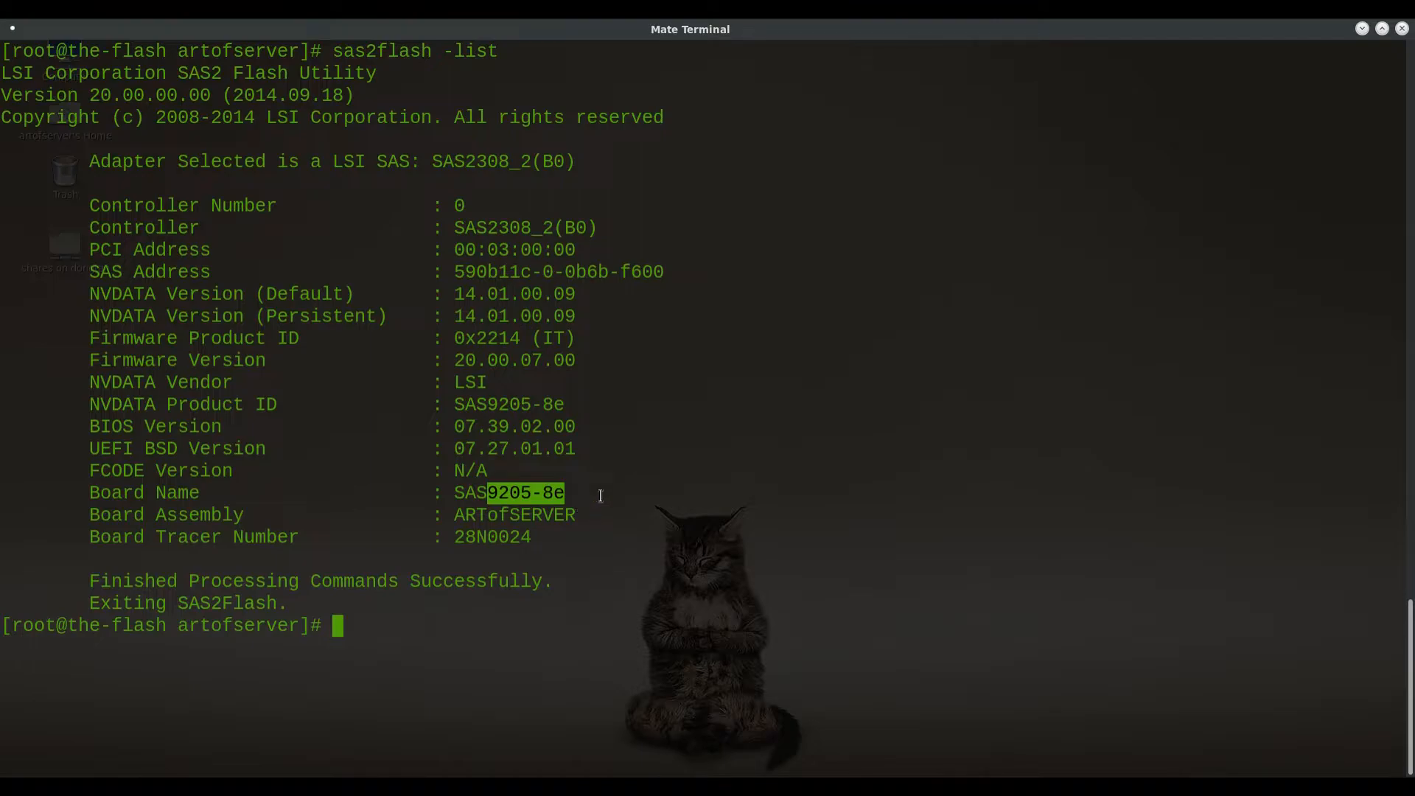
# Step: Select the PCI address and run lspci -s 0000:03:00.0 -vv
pyautogui.doubleClick(479, 250)
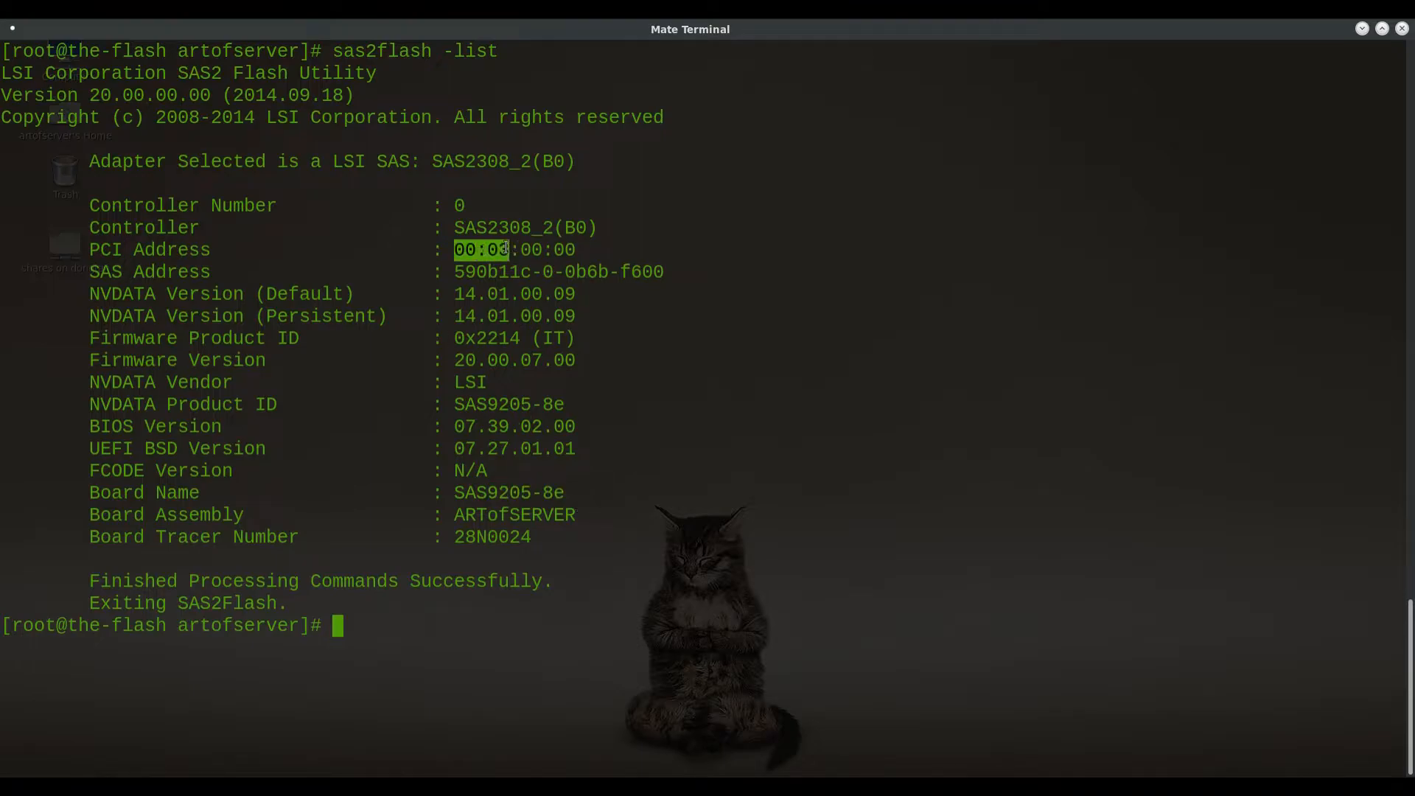
pyautogui.moveTo(698, 496)
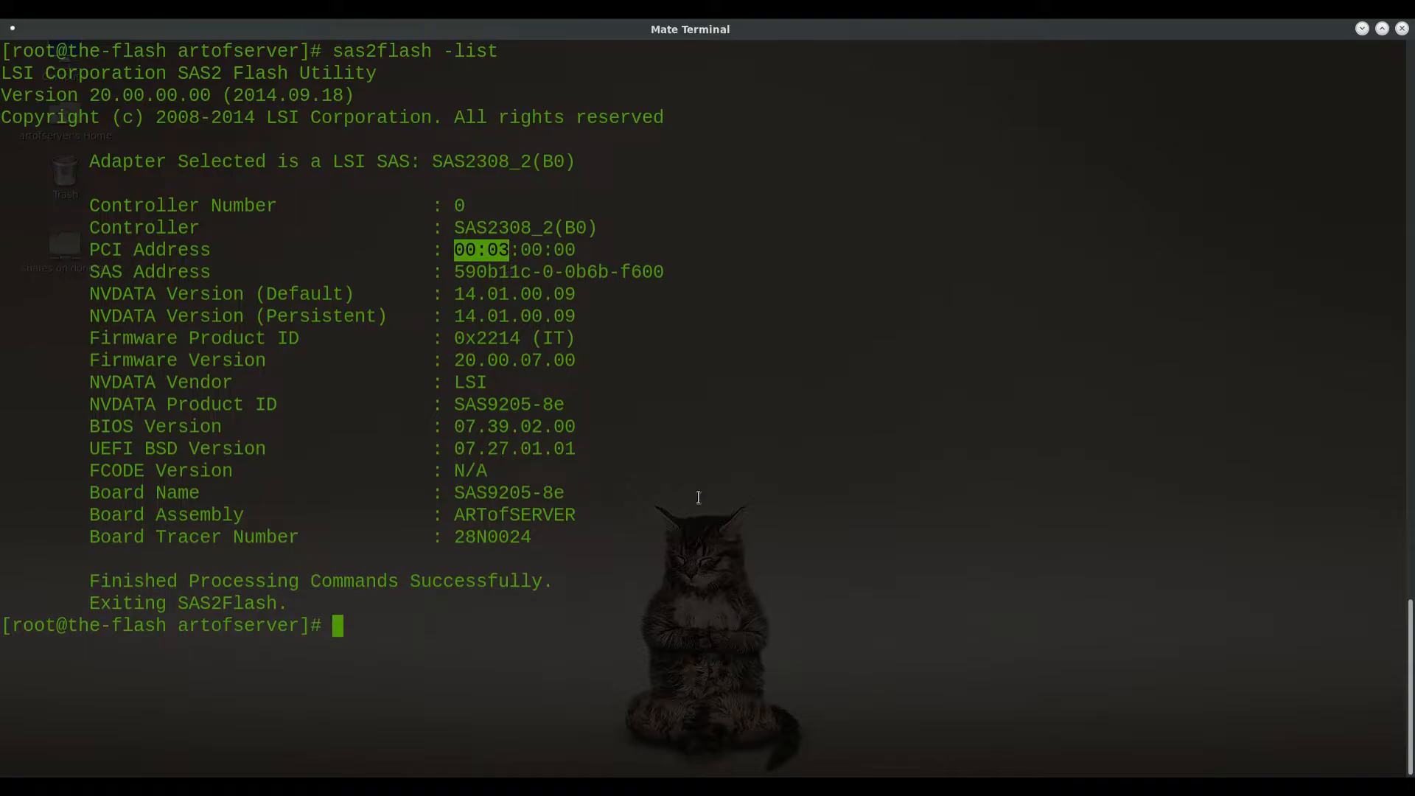
pyautogui.write('l')
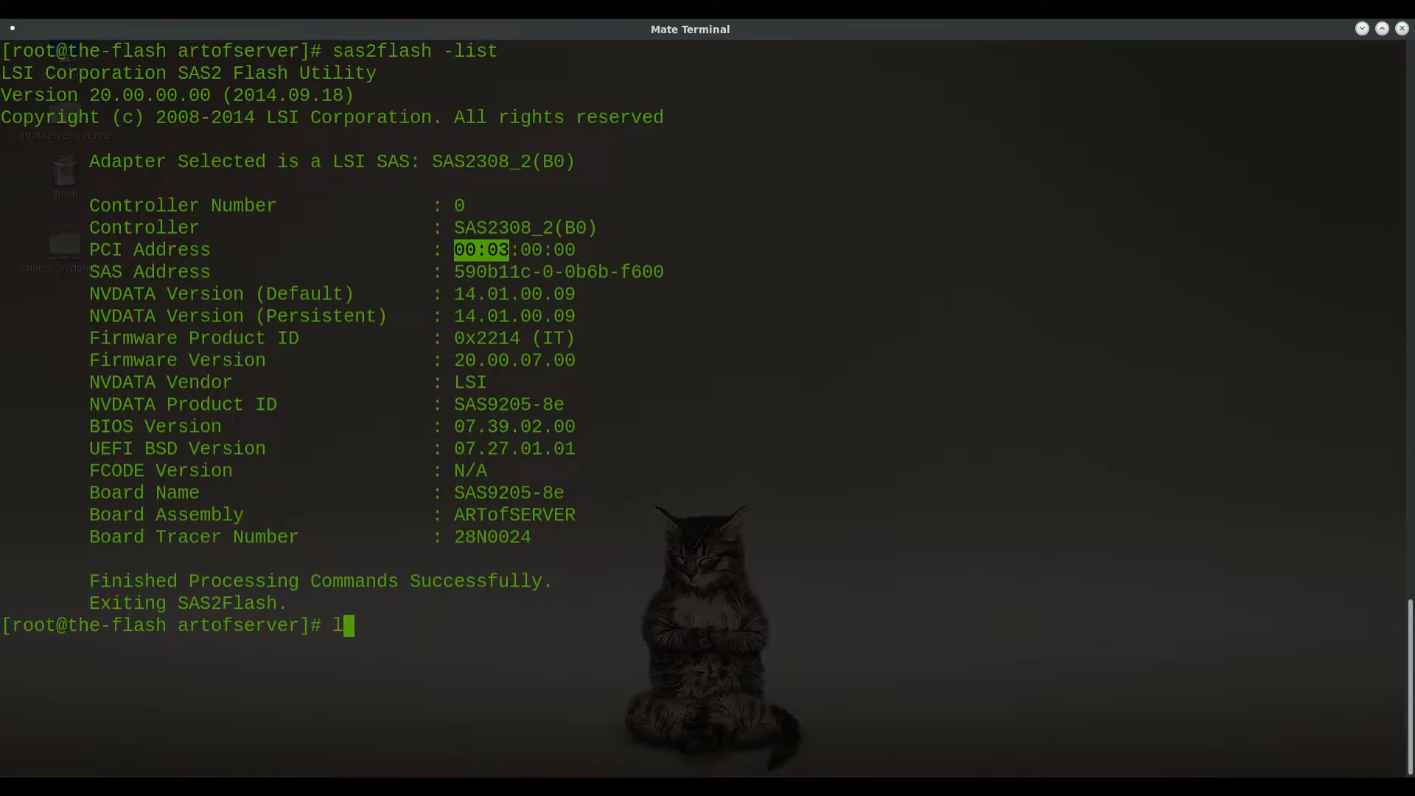
pyautogui.write('spci')
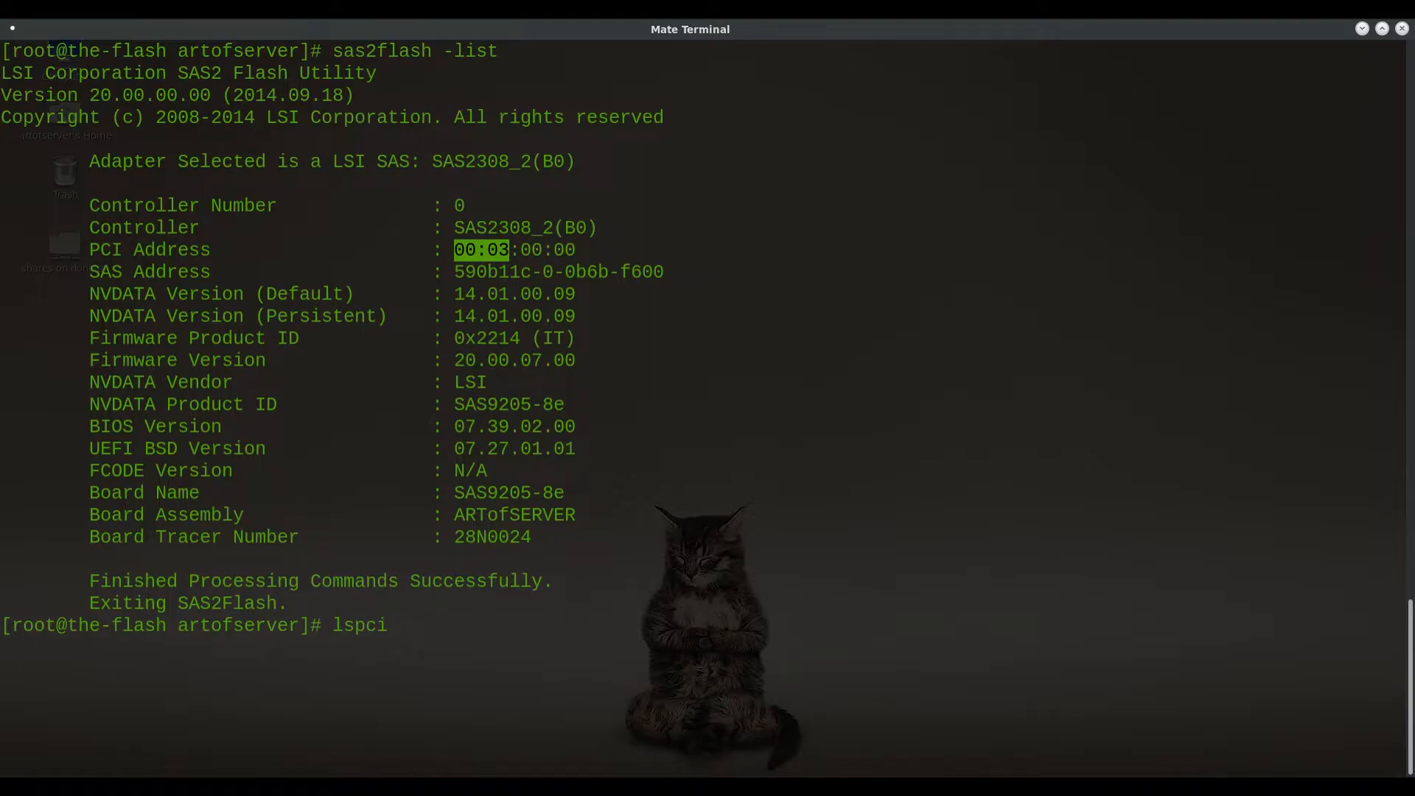
pyautogui.write('-s 0')
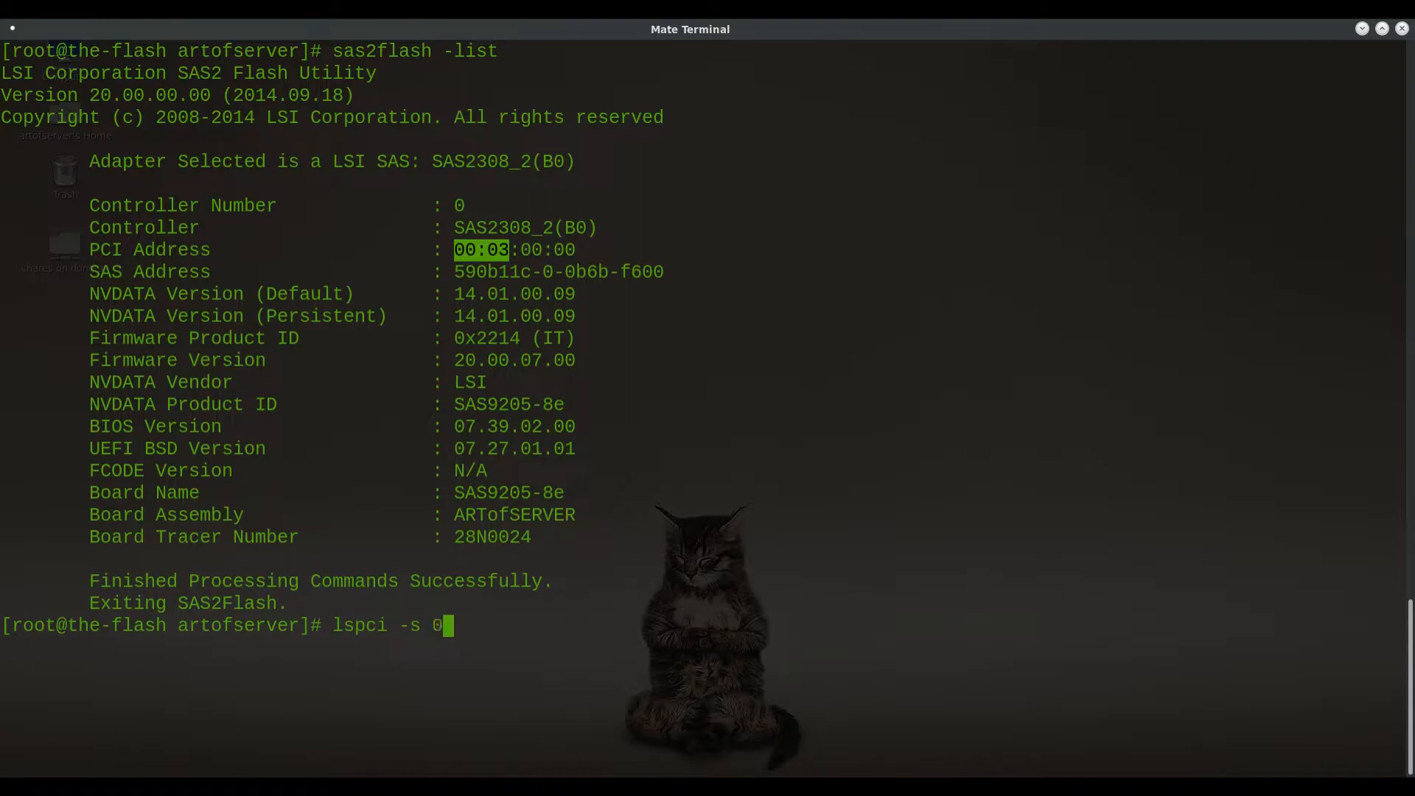
pyautogui.write('000:03:')
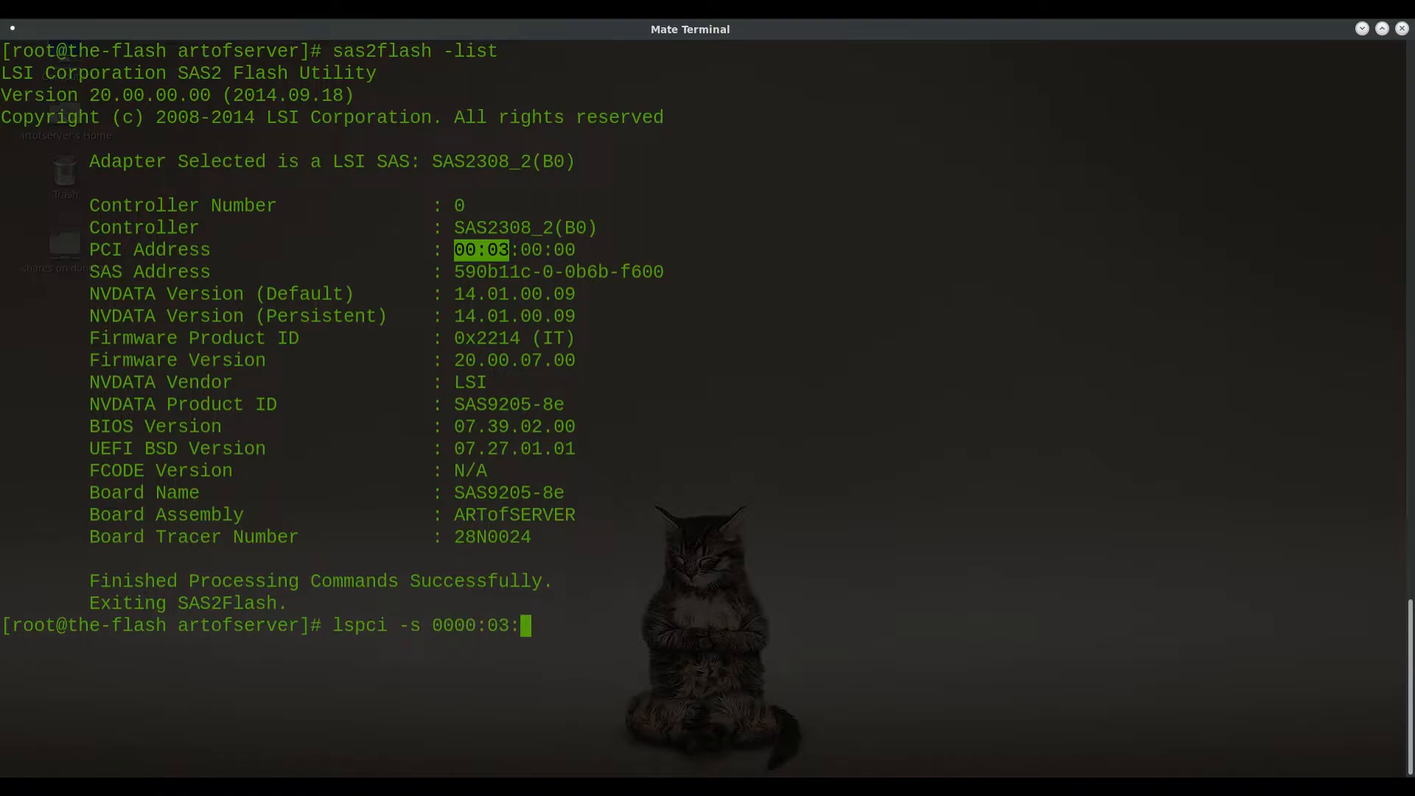
pyautogui.write('00.0 -vv')
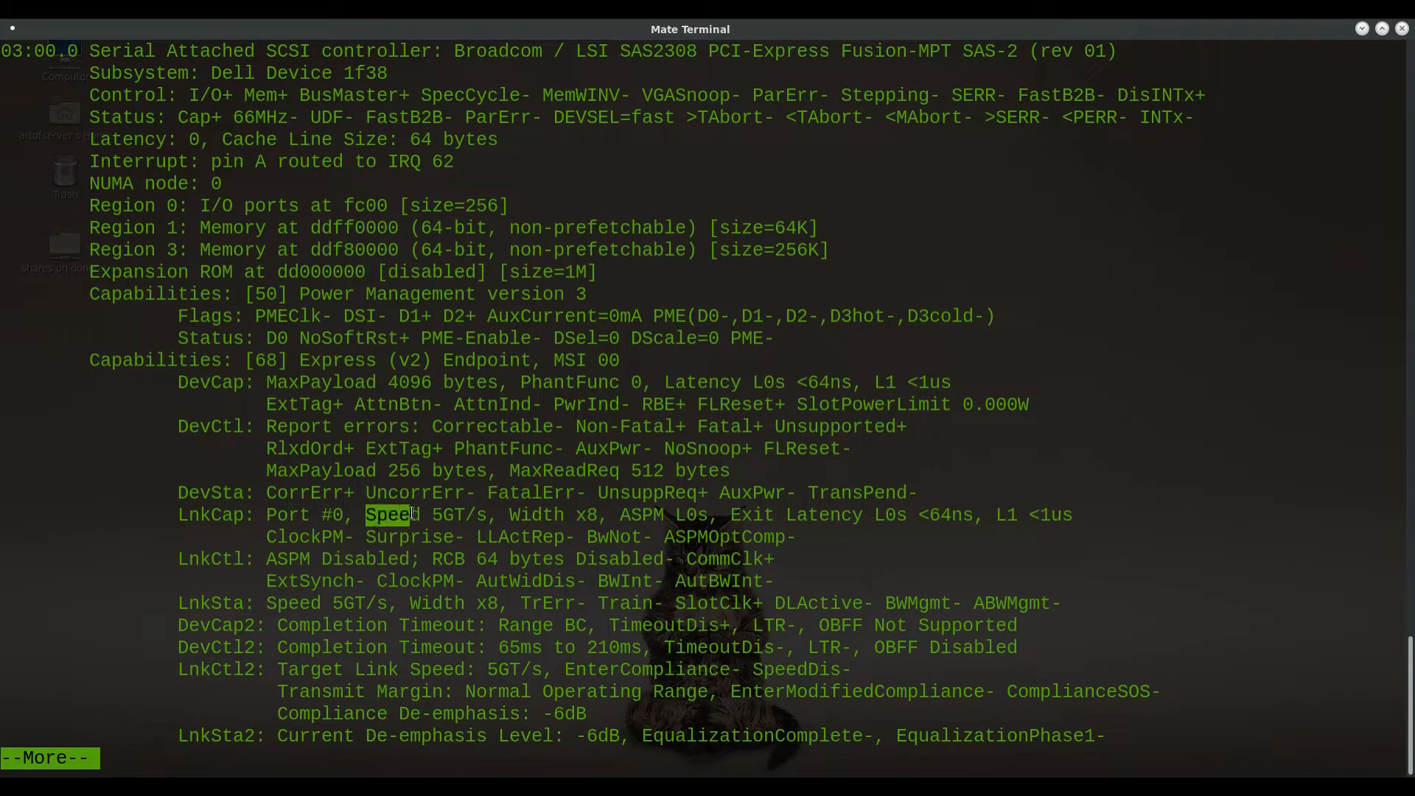
# Step: Highlight 'Speed 5GT/s' on the SAS2308's LnkCap line in the lspci output
pyautogui.moveTo(366, 514); pyautogui.dragTo(492, 515)
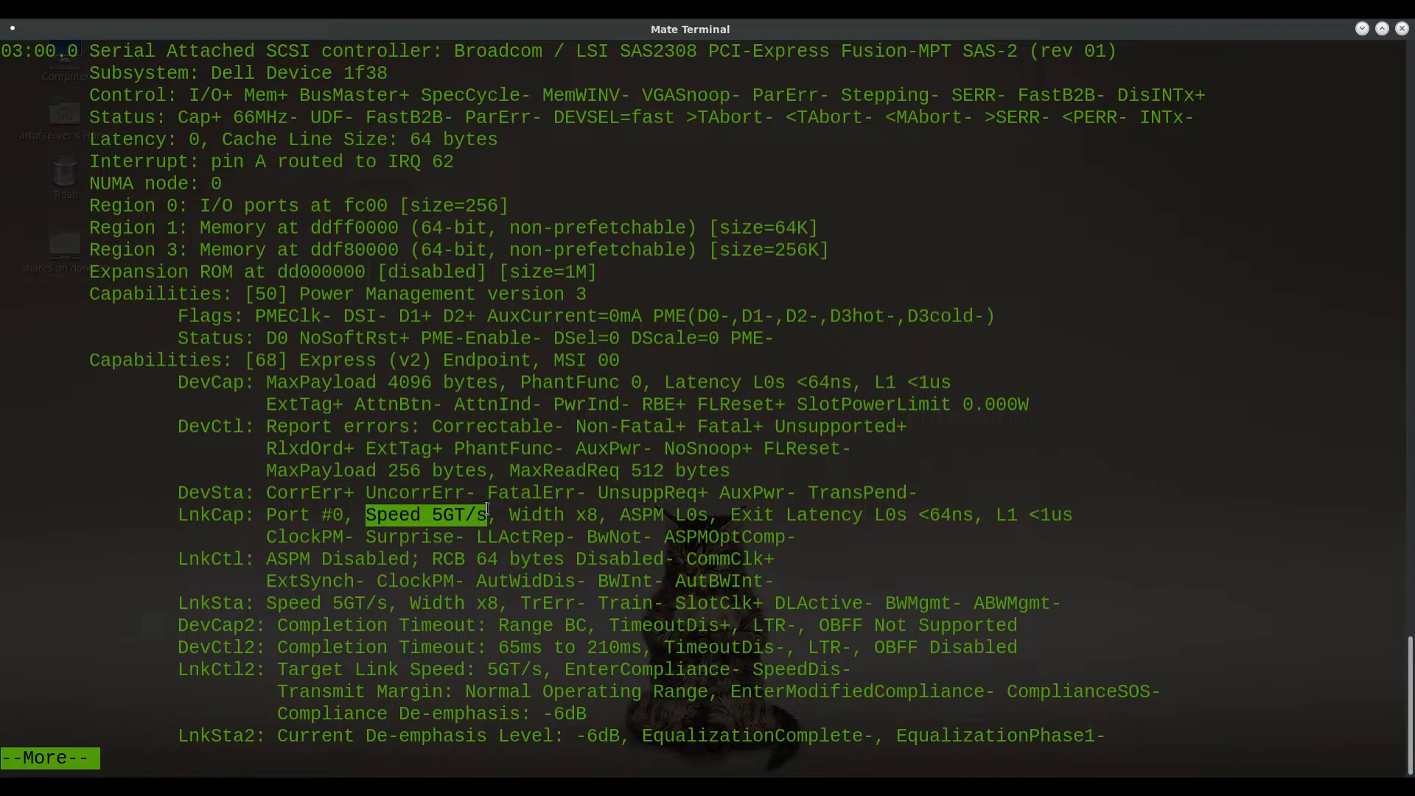